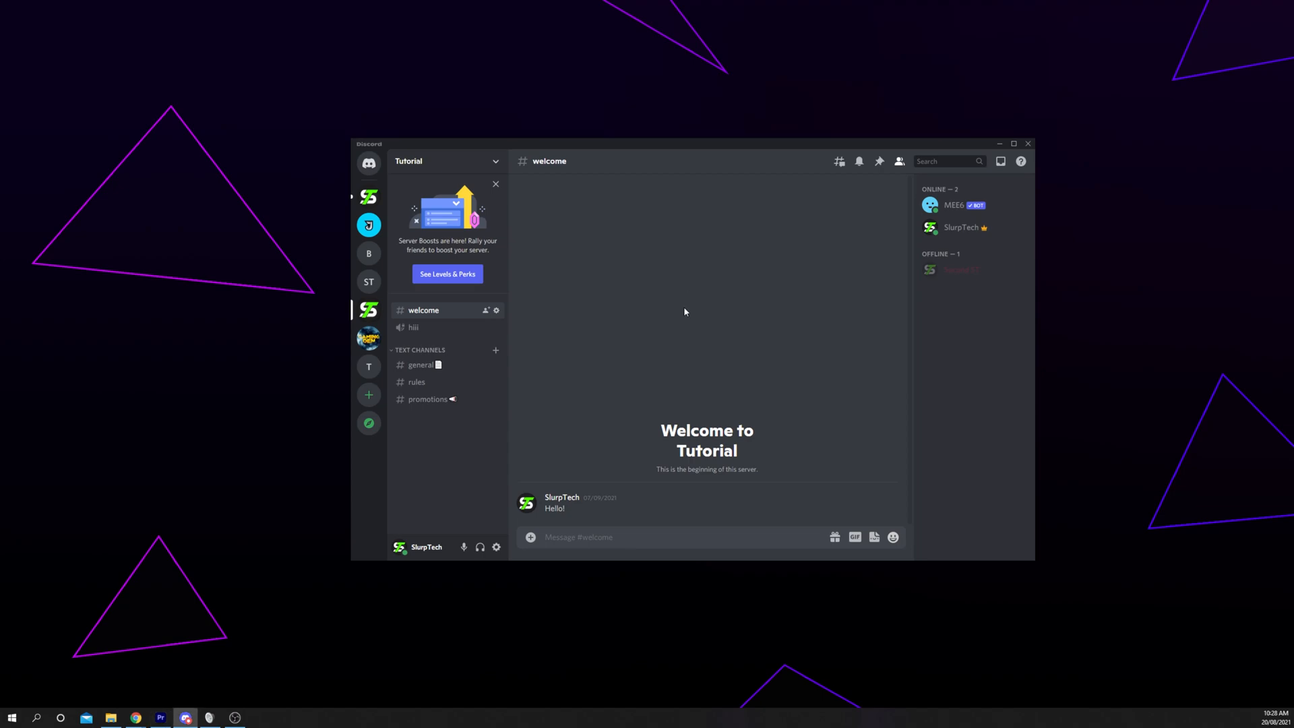
mouse_move(592, 402)
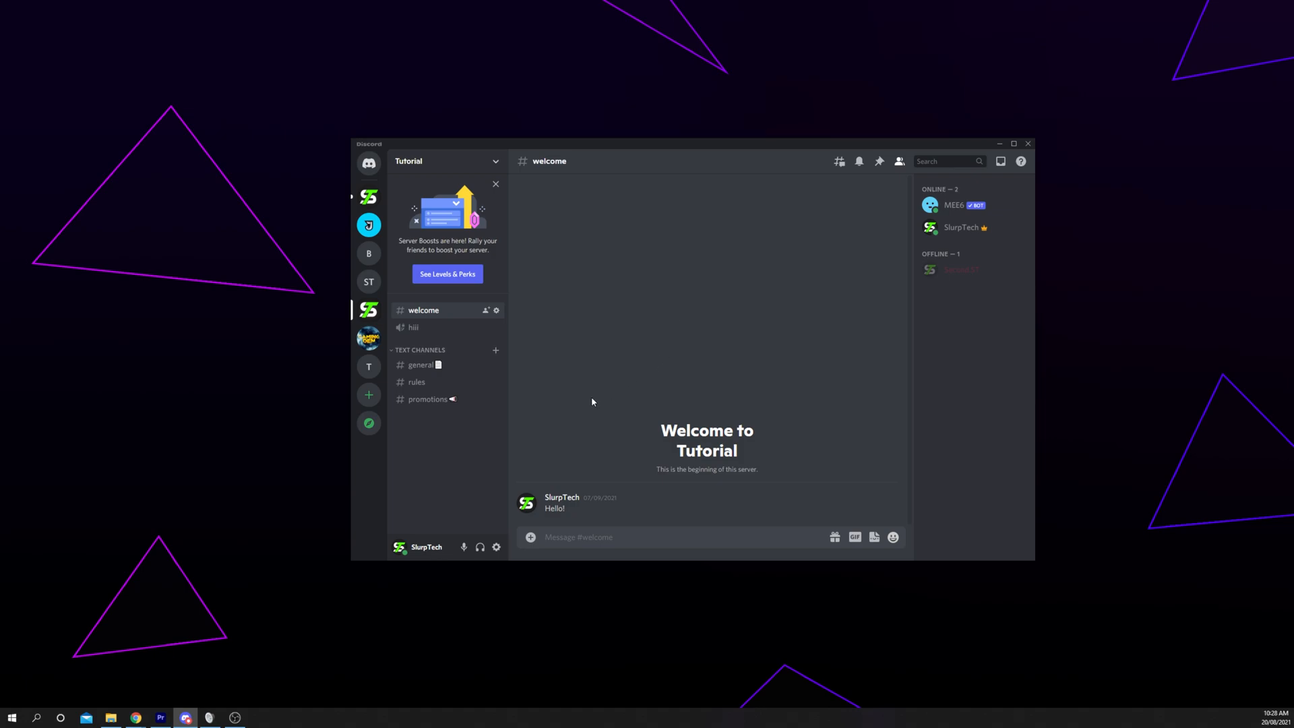
Open Windows Sound settings from the taskbar speaker icon.
click(11, 717)
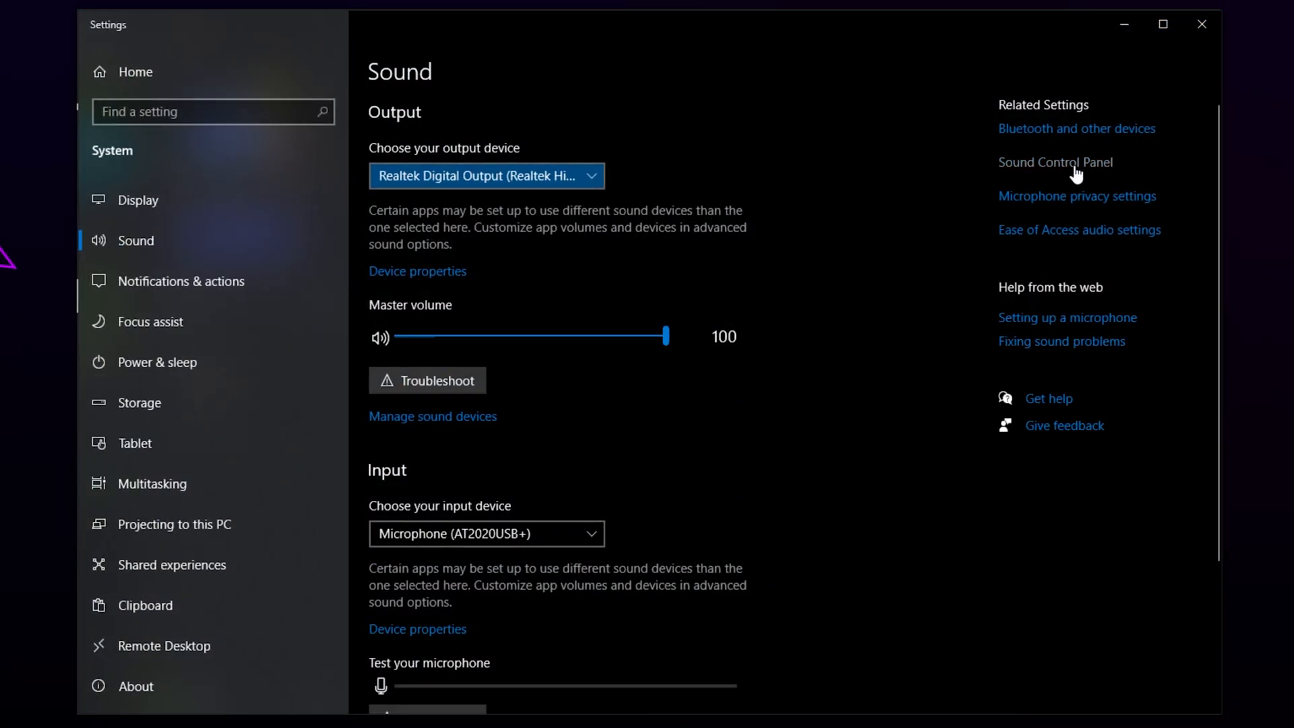
Open Properties for Microphone (AT2020USB+) under the classic Sound panel's Recording devices.
click(1055, 162)
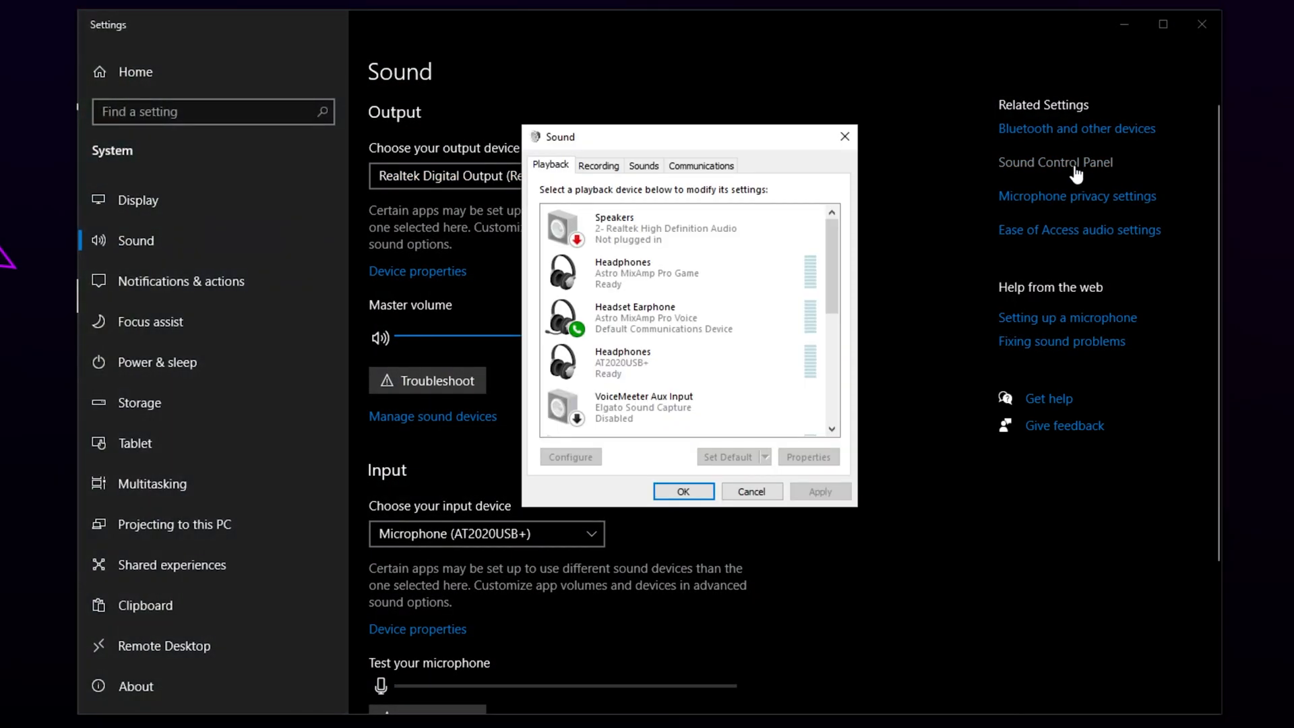
click(598, 165)
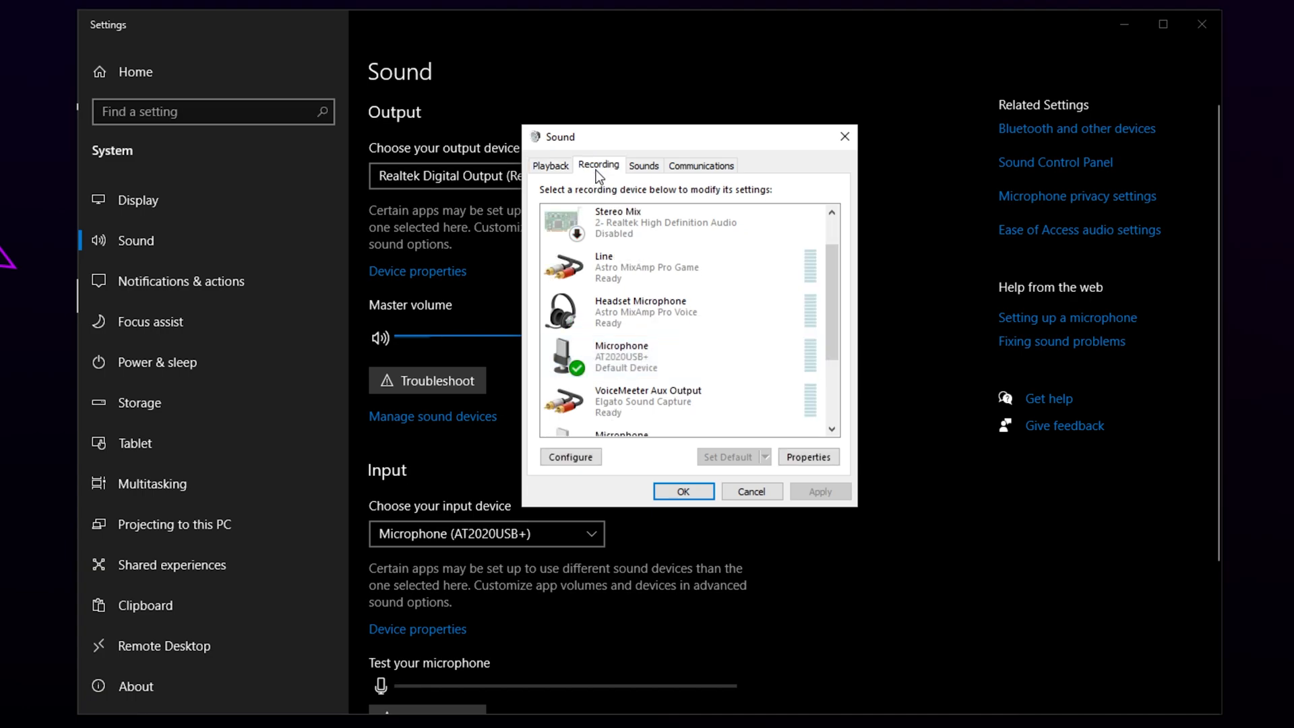
click(661, 357)
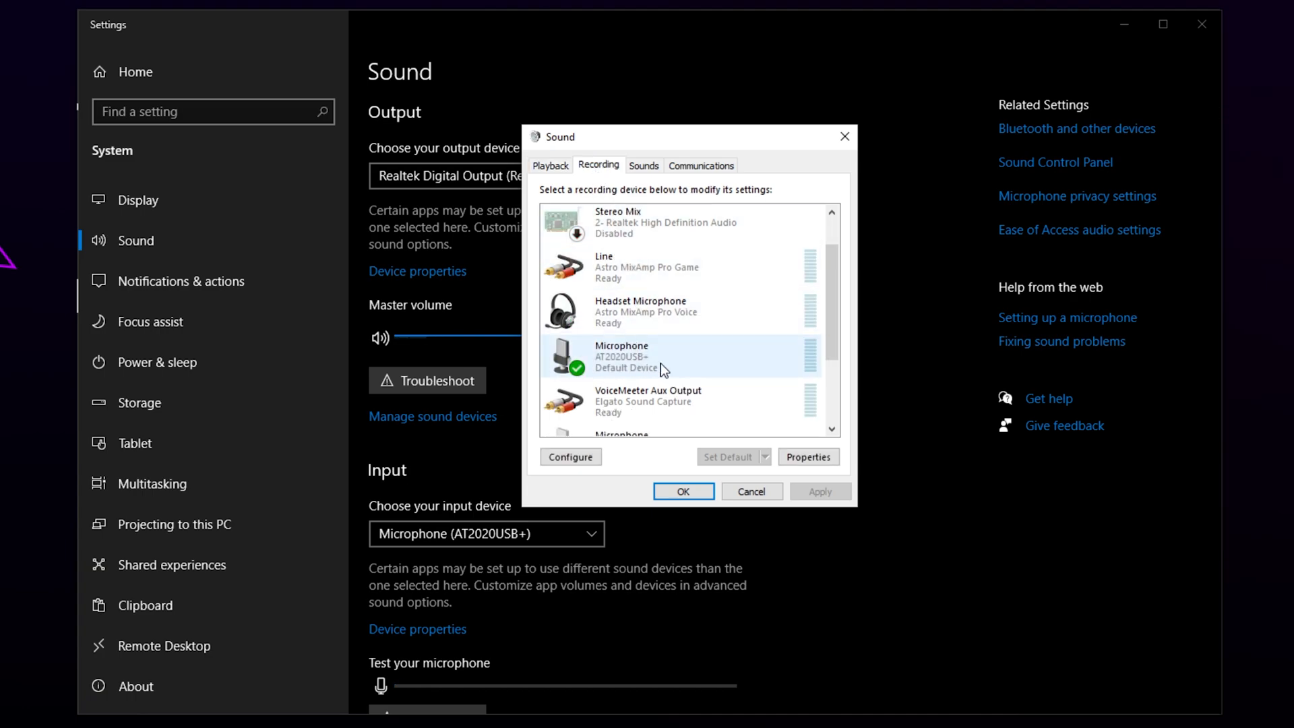
mouse_move(635, 359)
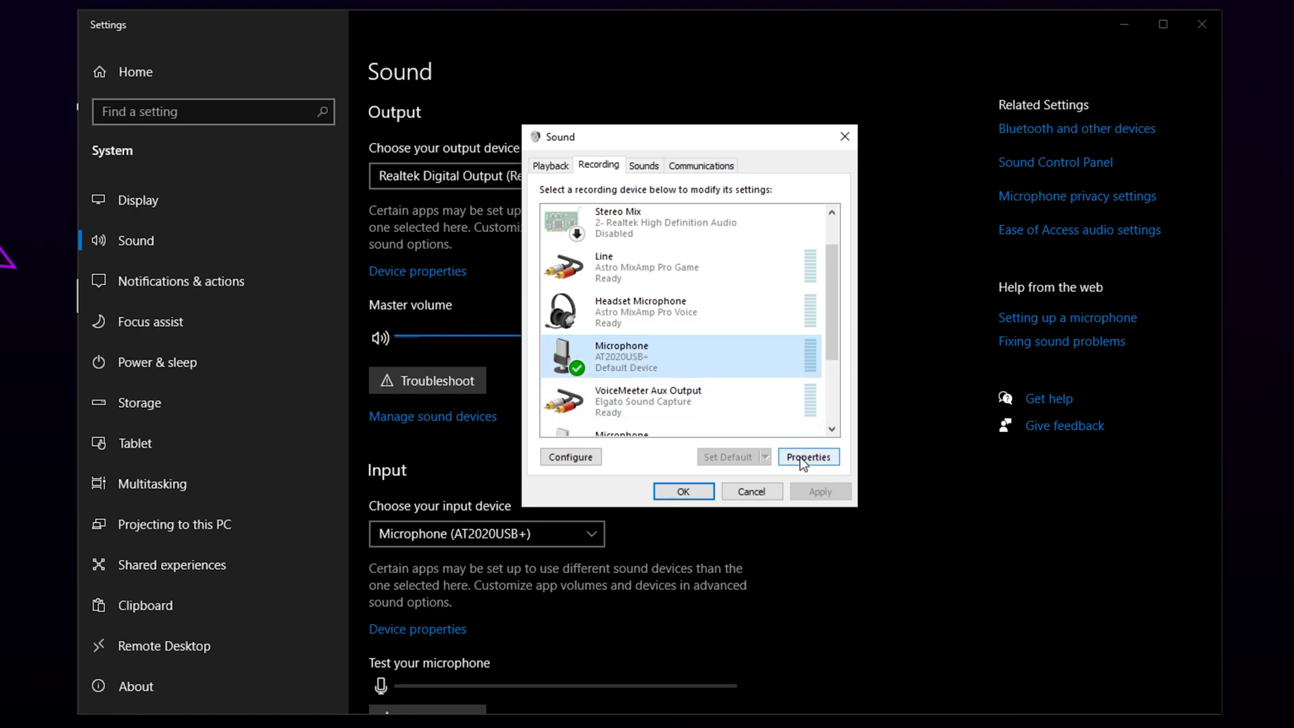
click(808, 457)
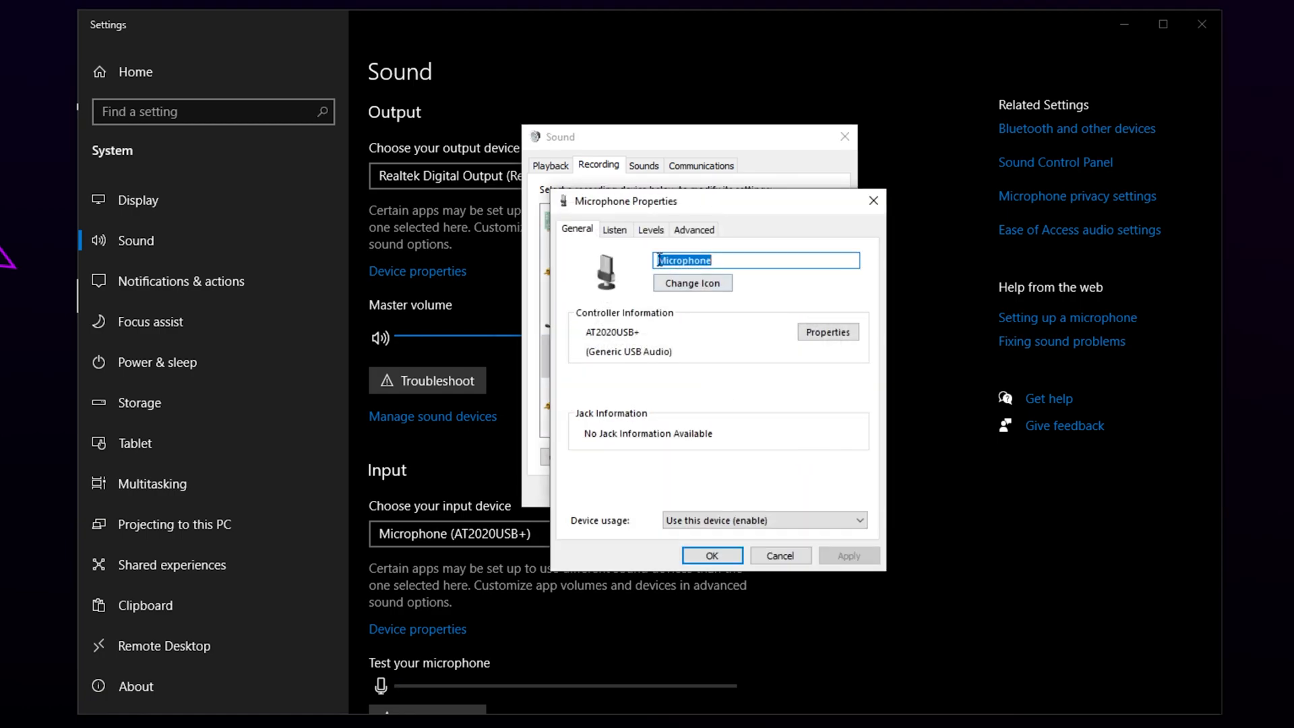
Set the AT2020USB+ microphone level to 100 on the Levels tab.
click(650, 230)
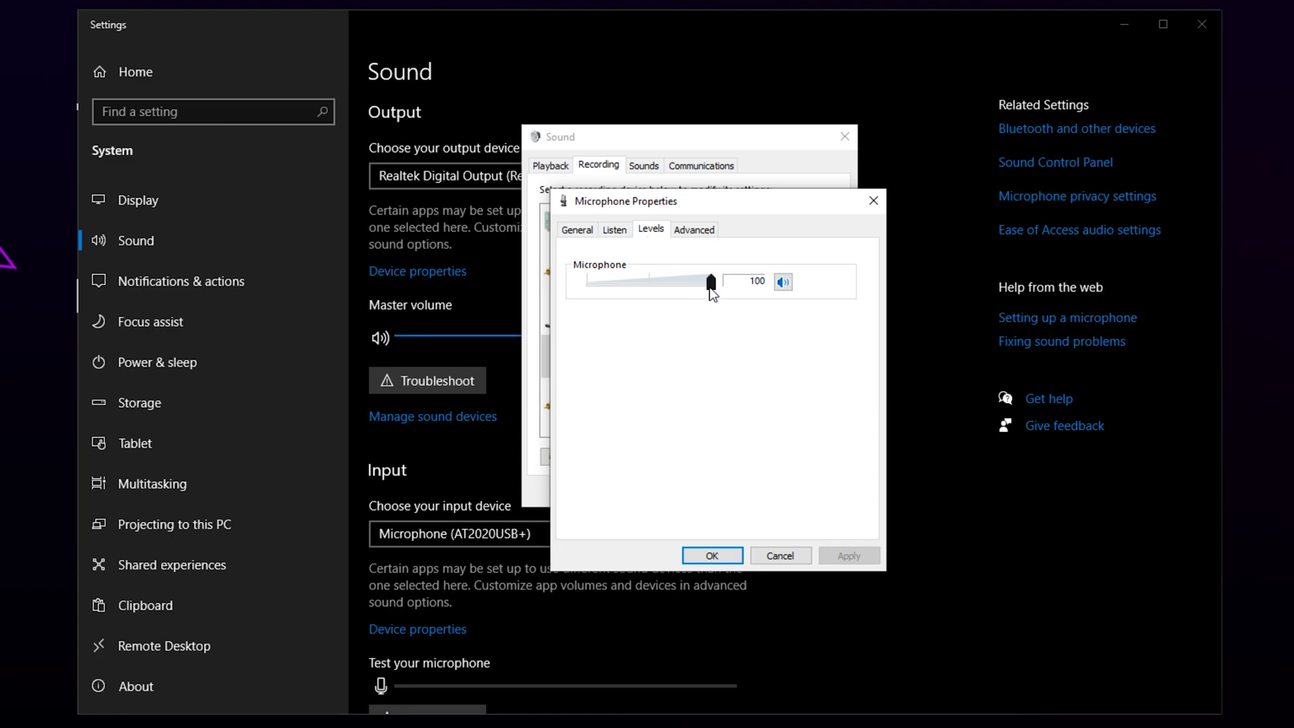
drag(712, 282, 703, 281)
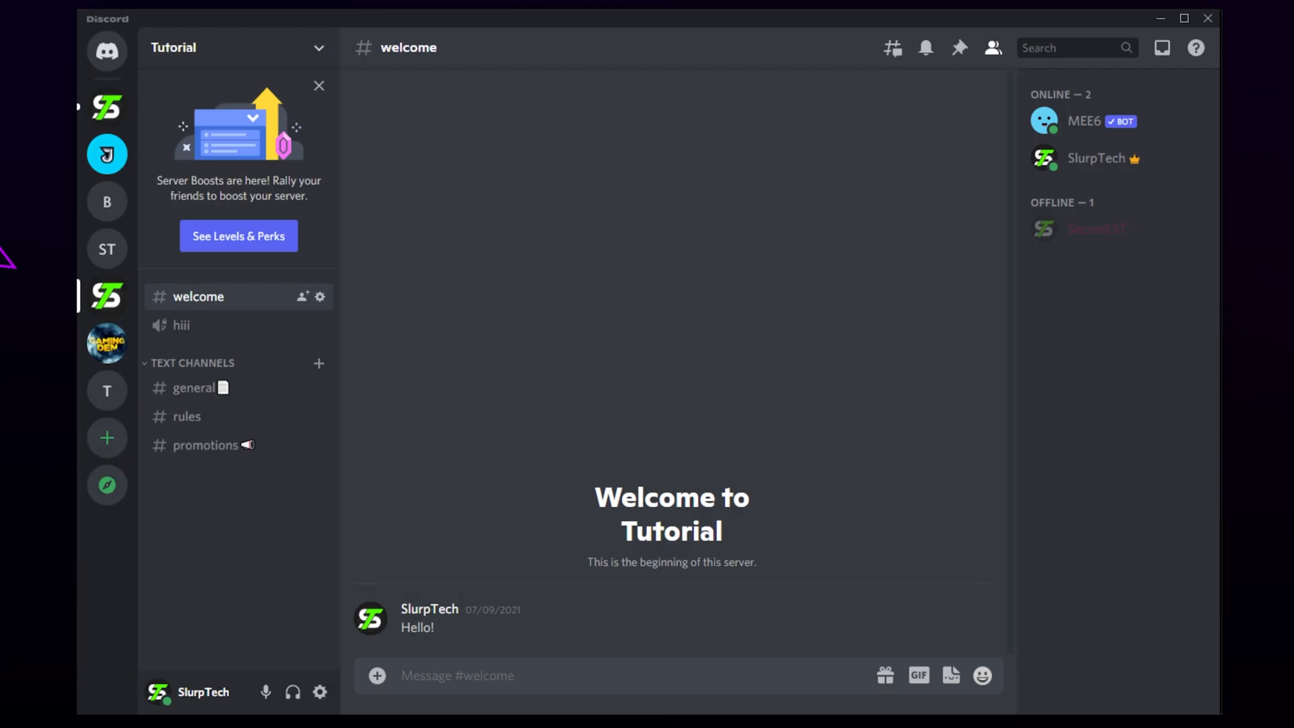
mouse_move(320, 692)
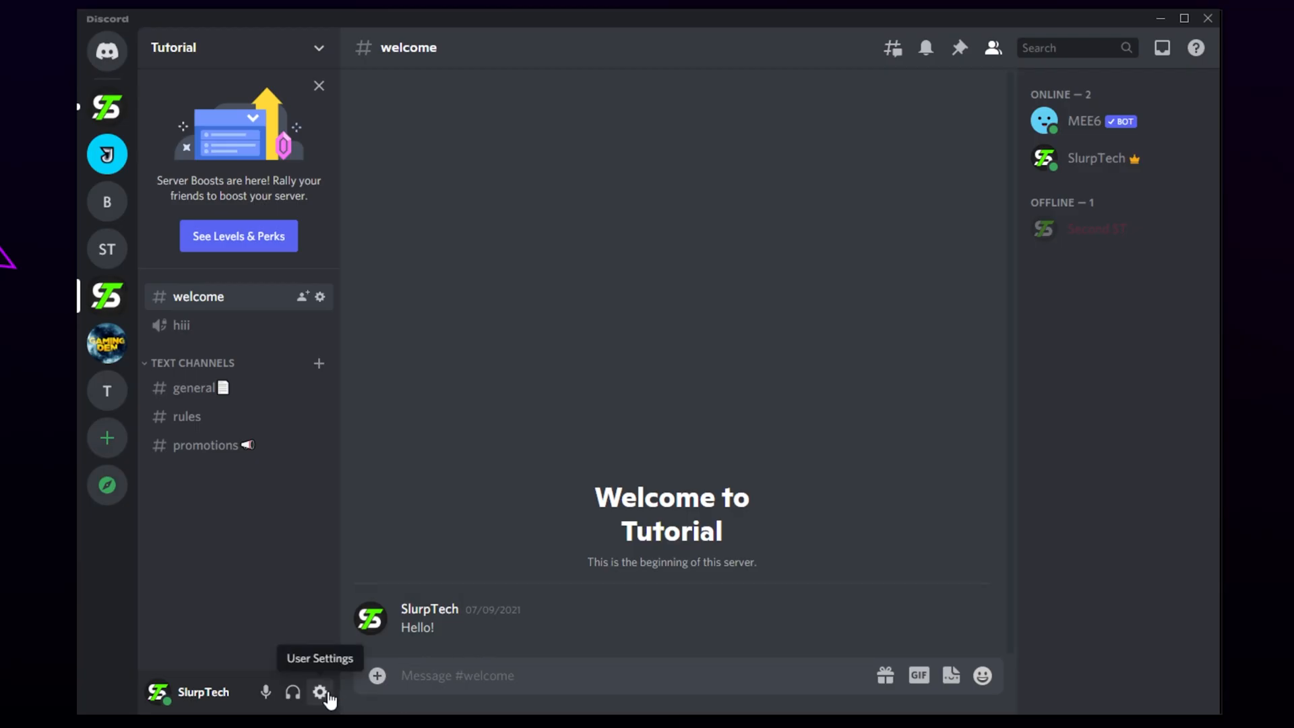
Open Discord's Voice & Video settings and expand the Input Device list showing AT2020USB+.
click(321, 691)
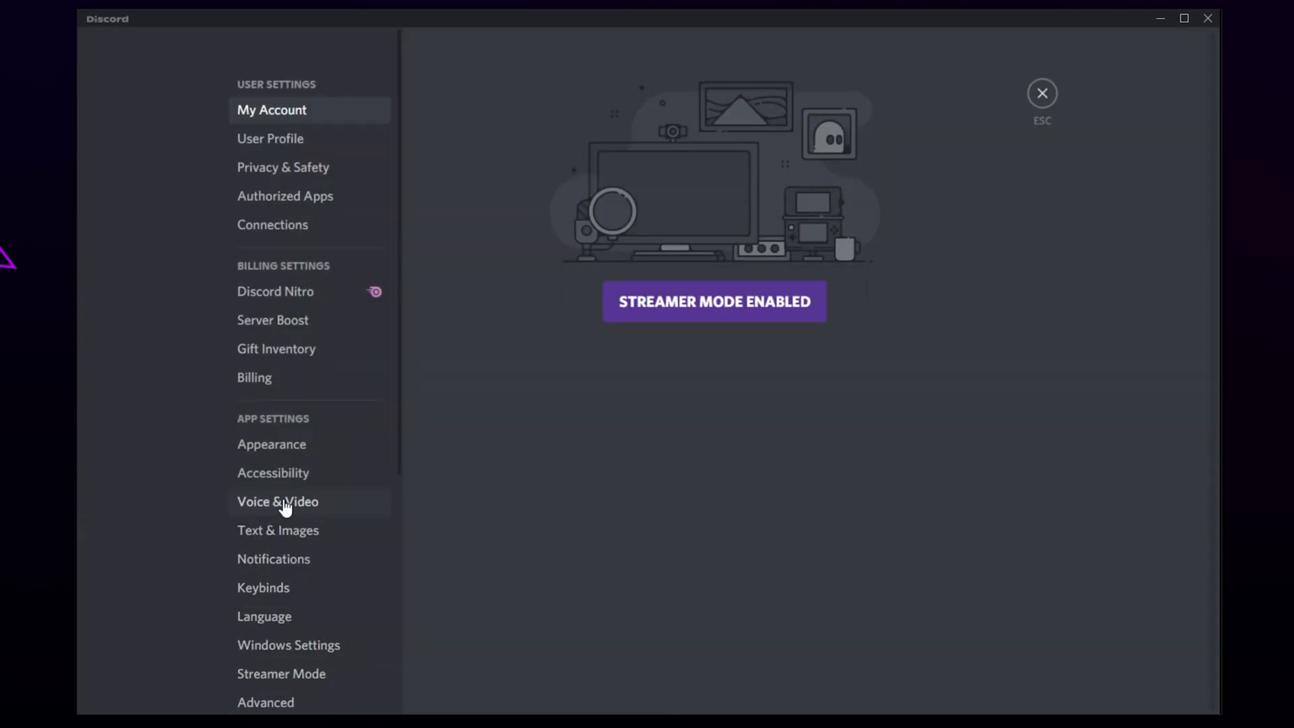
click(277, 501)
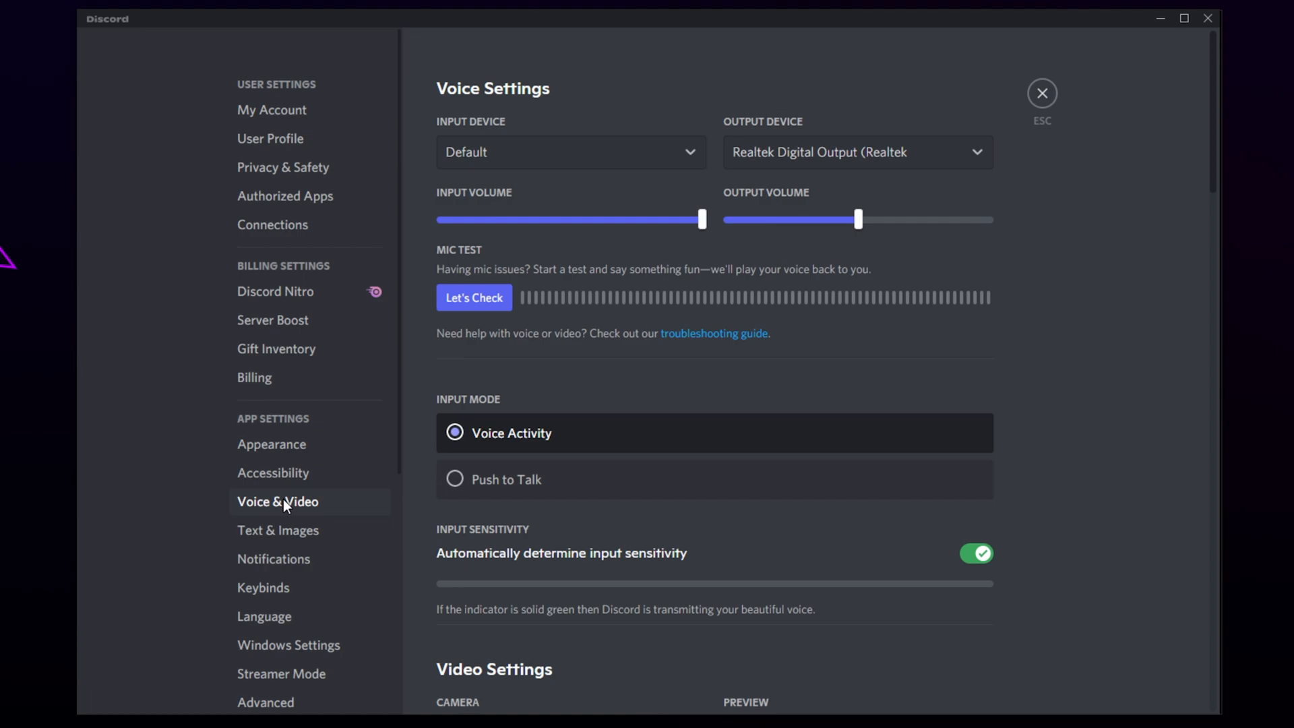
click(569, 151)
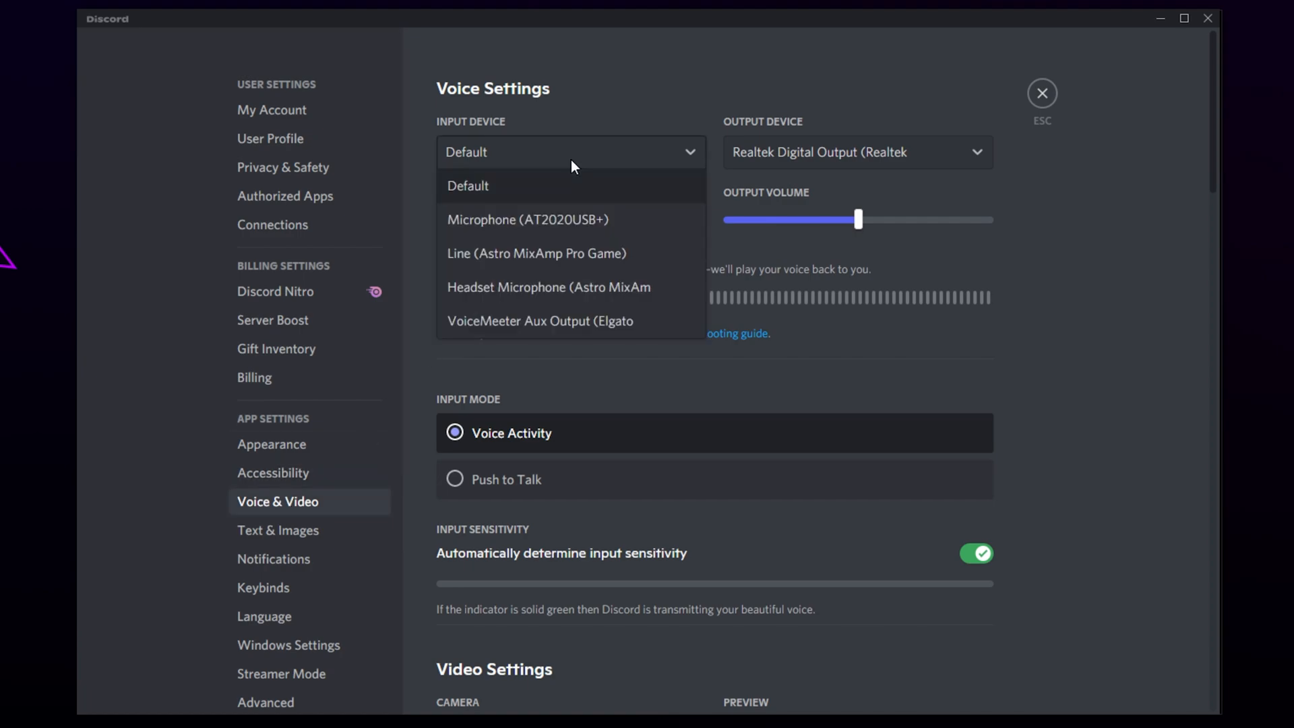
mouse_move(515, 199)
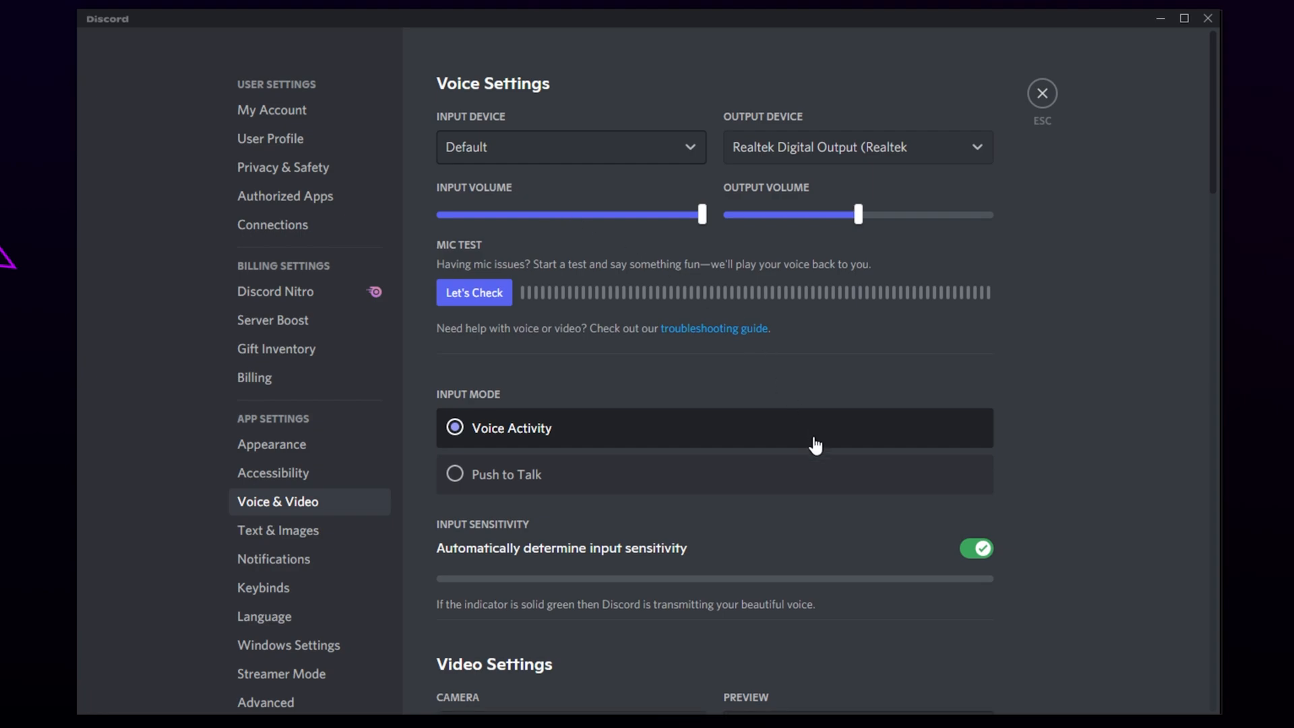
Disable automatic input sensitivity and drag the manual threshold to about -53 dB.
scroll(down, 3)
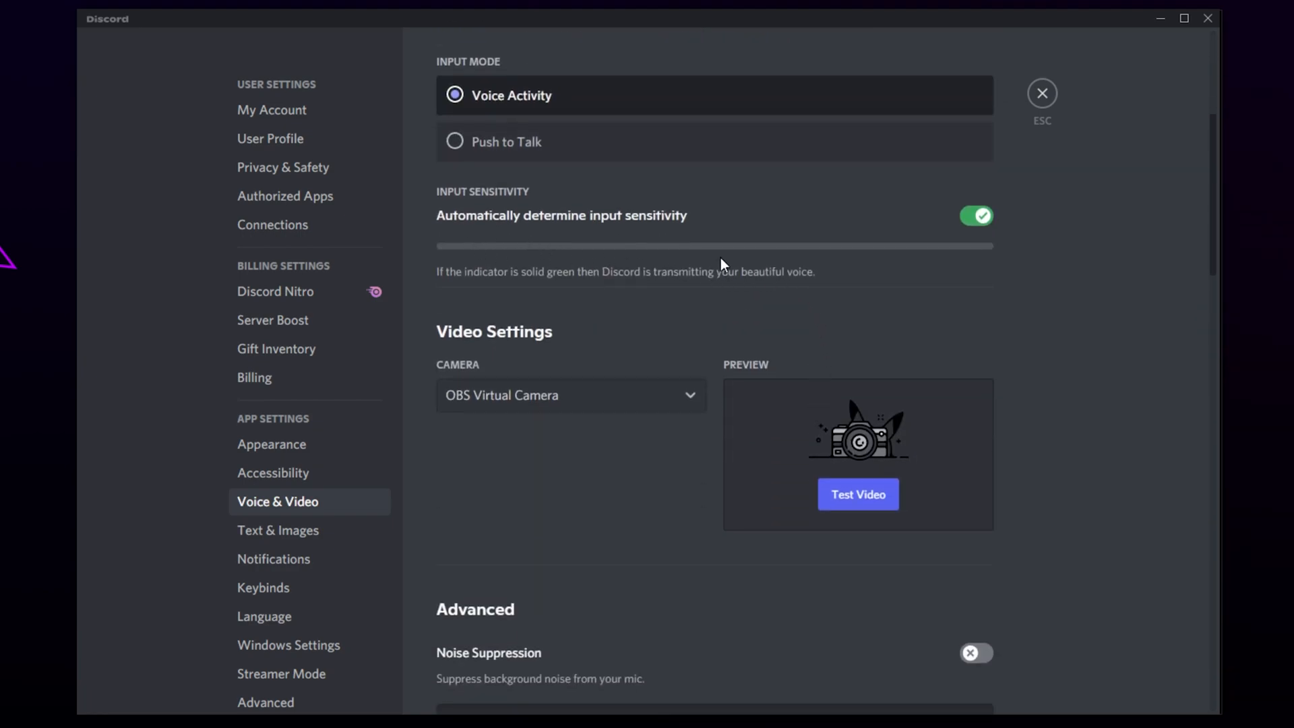
click(976, 216)
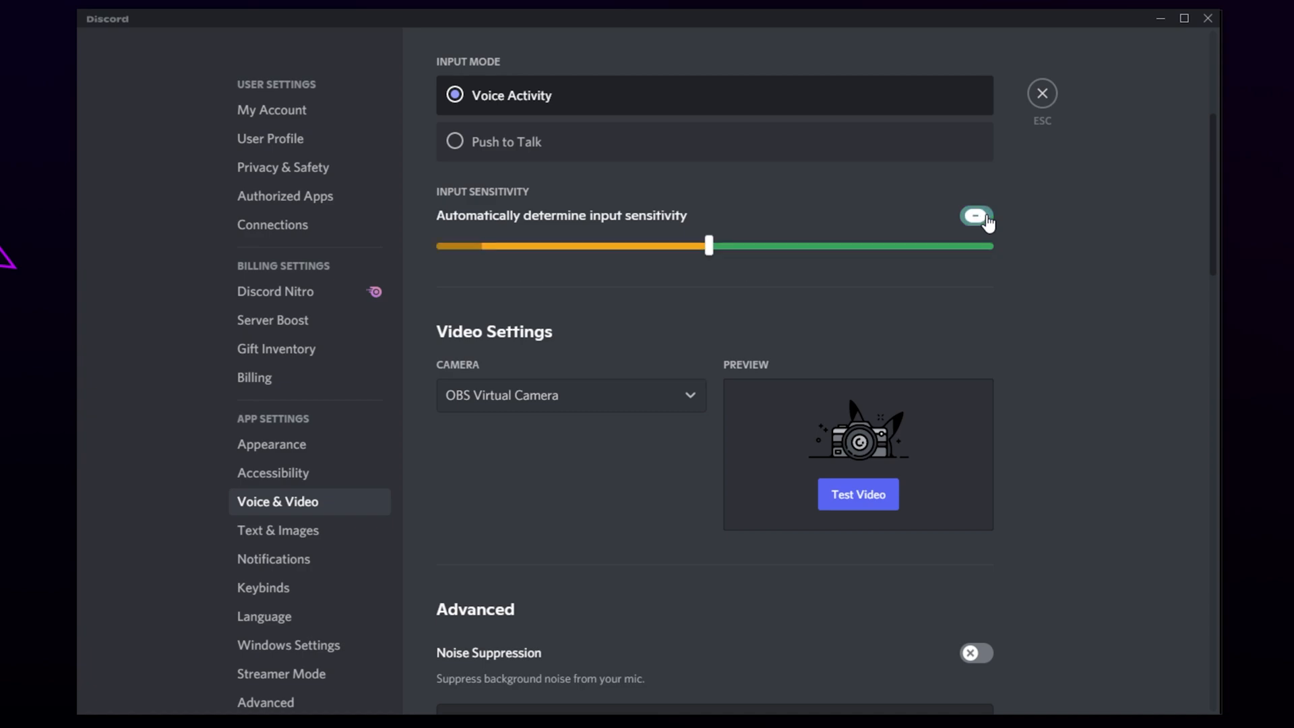
click(974, 215)
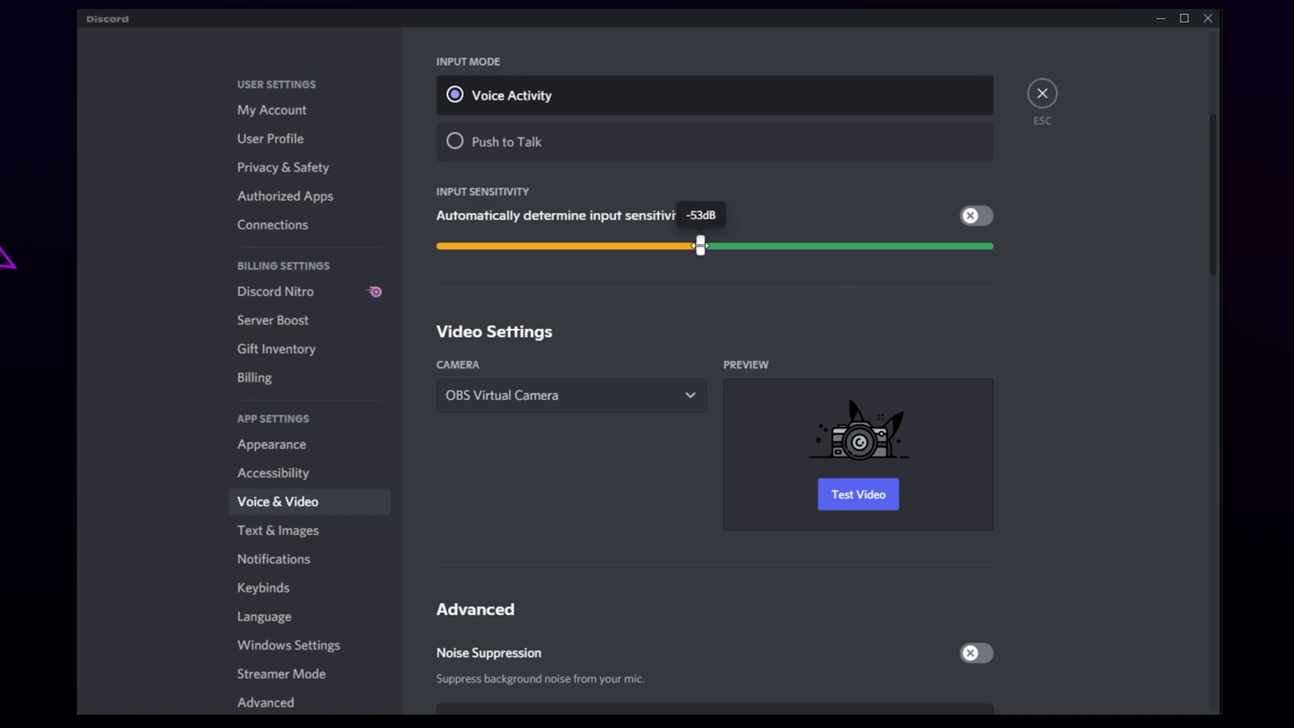
drag(700, 245, 685, 245)
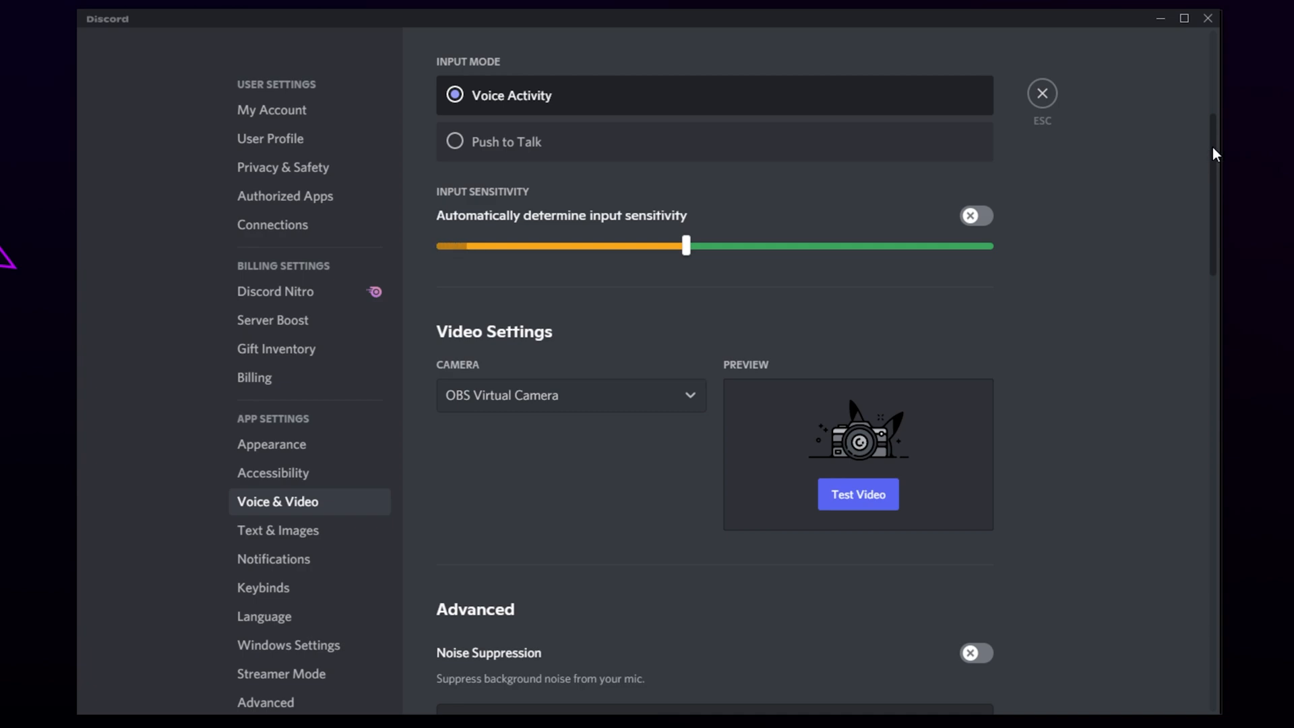
Switch on Noise Suppression in the Advanced voice settings.
scroll(down, 3)
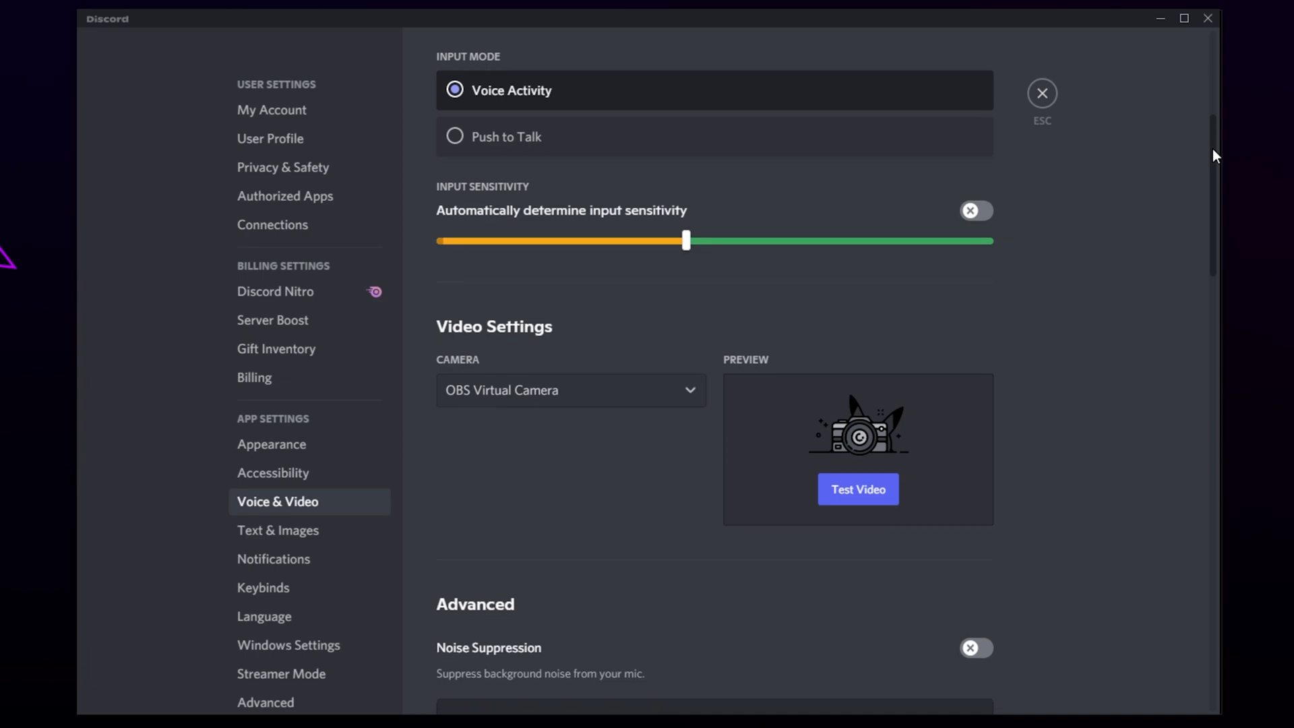
scroll(down, 3)
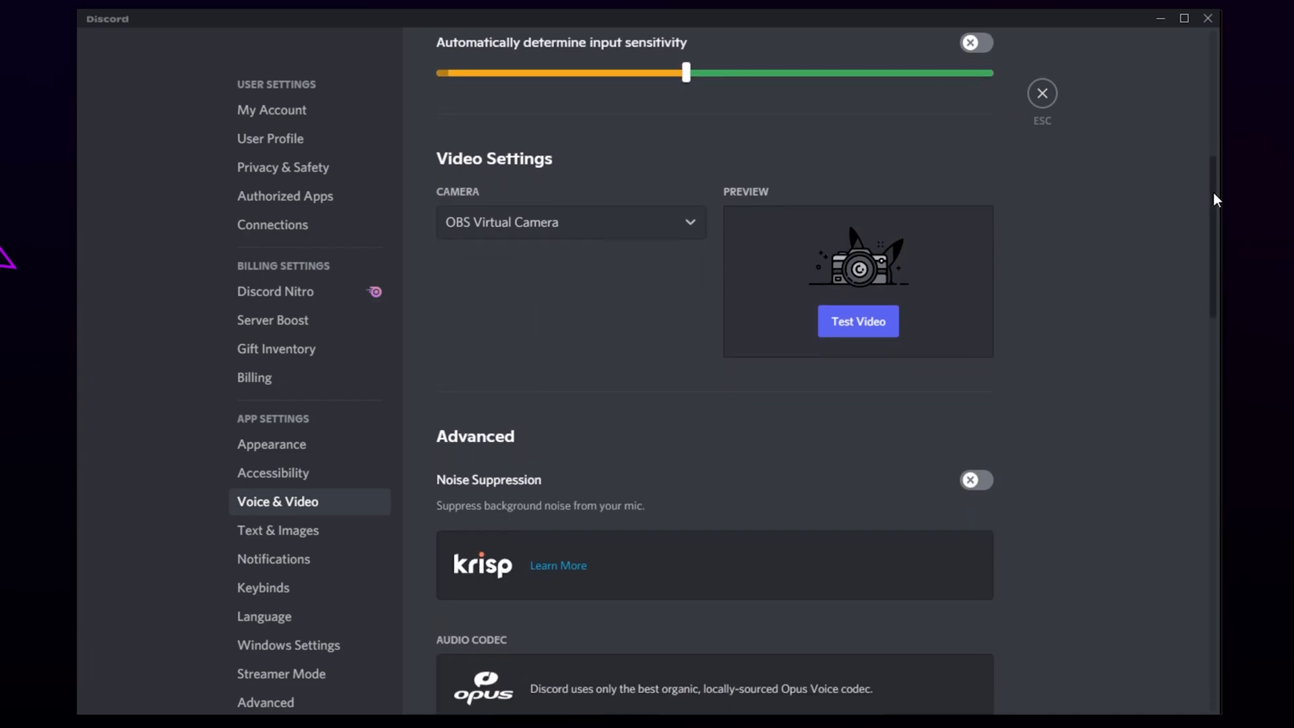
scroll(down, 3)
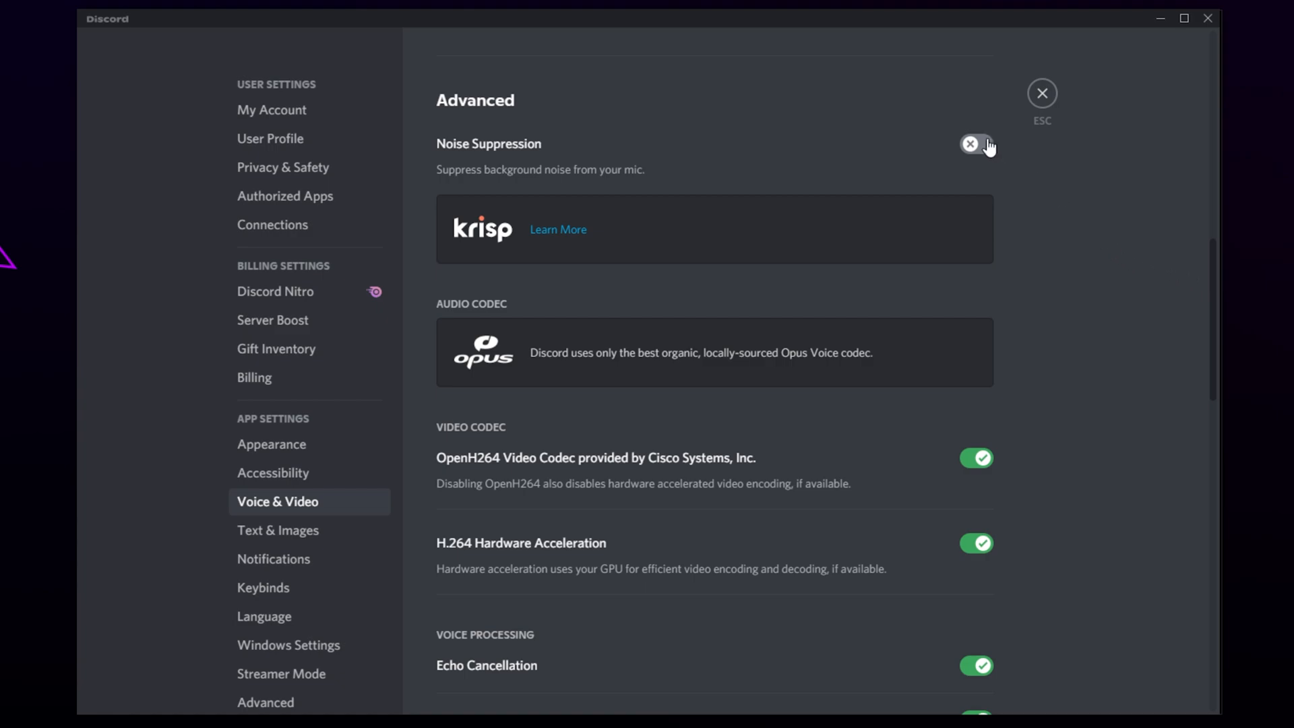
click(976, 145)
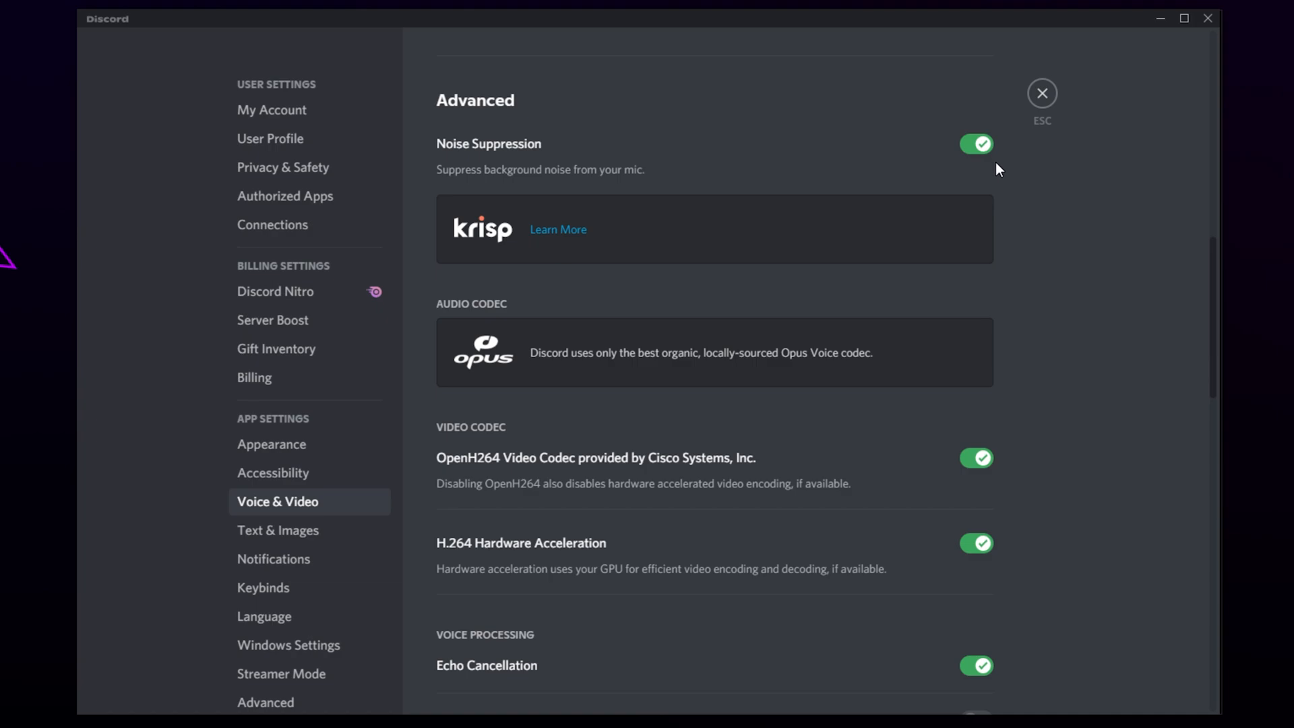
mouse_move(1193, 244)
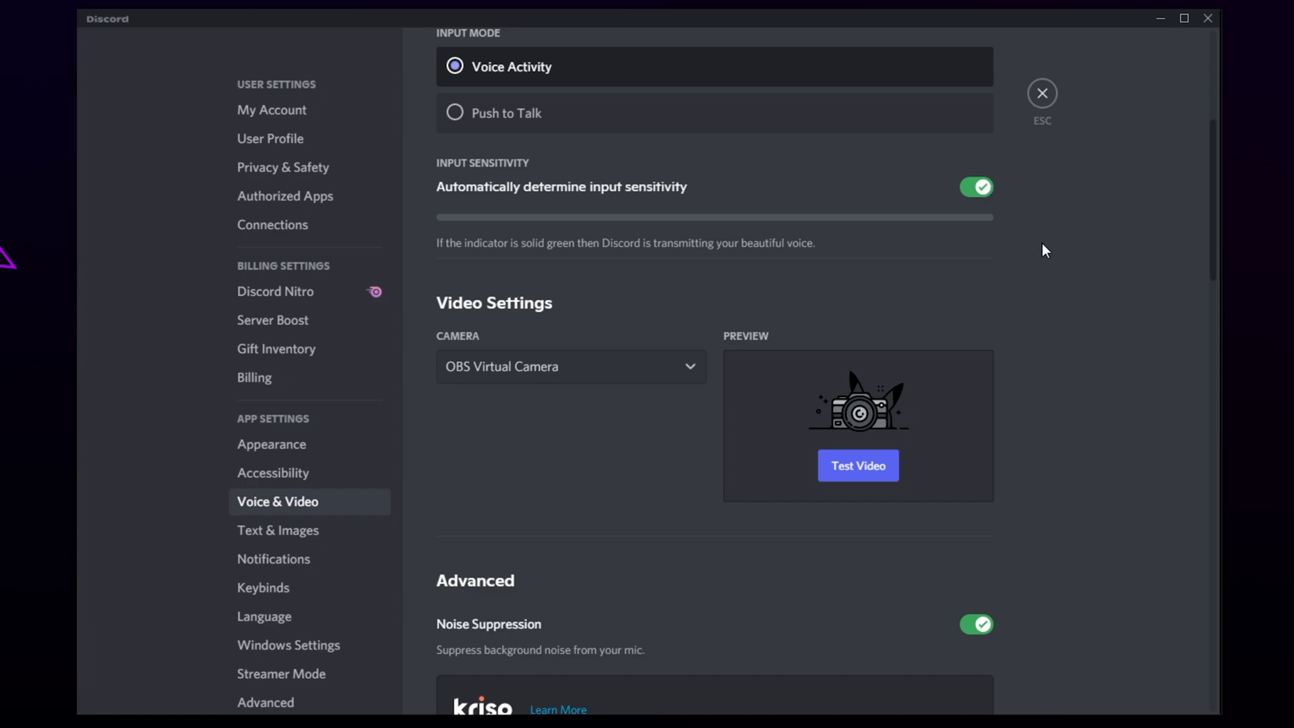
mouse_move(1053, 235)
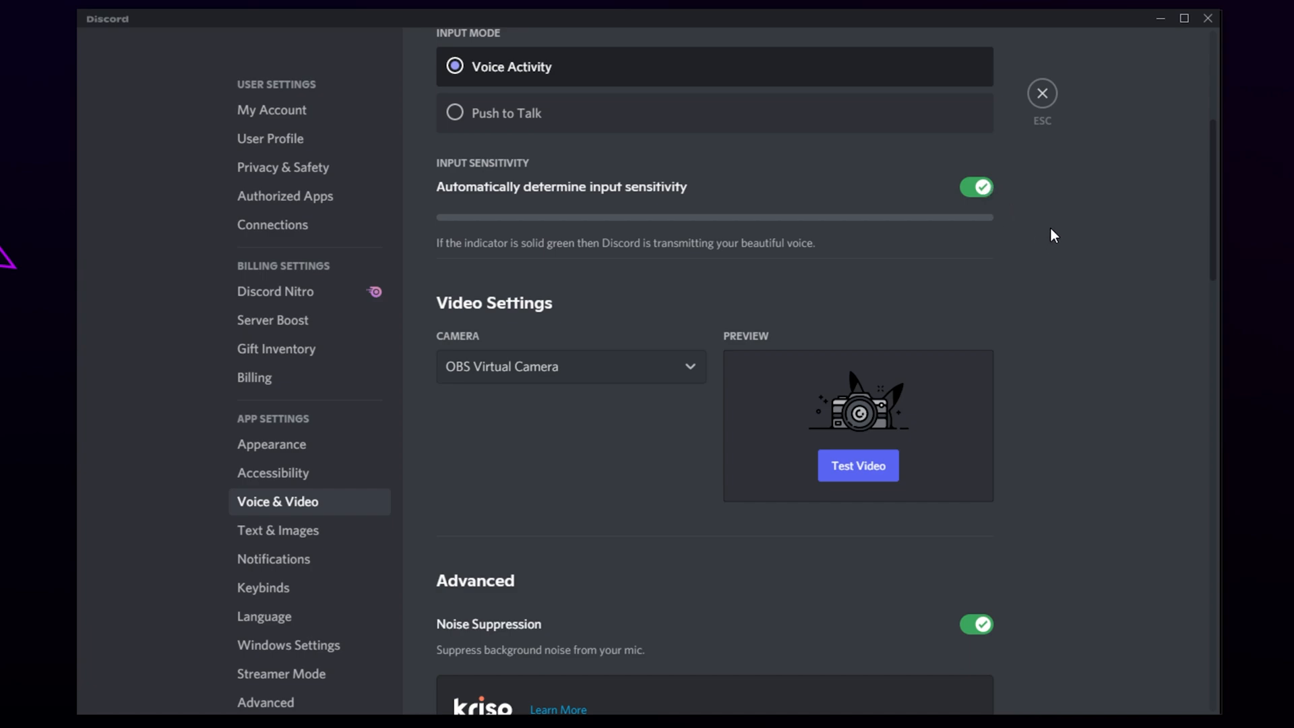
Close User Settings to return to the Tutorial server's welcome channel.
click(1042, 92)
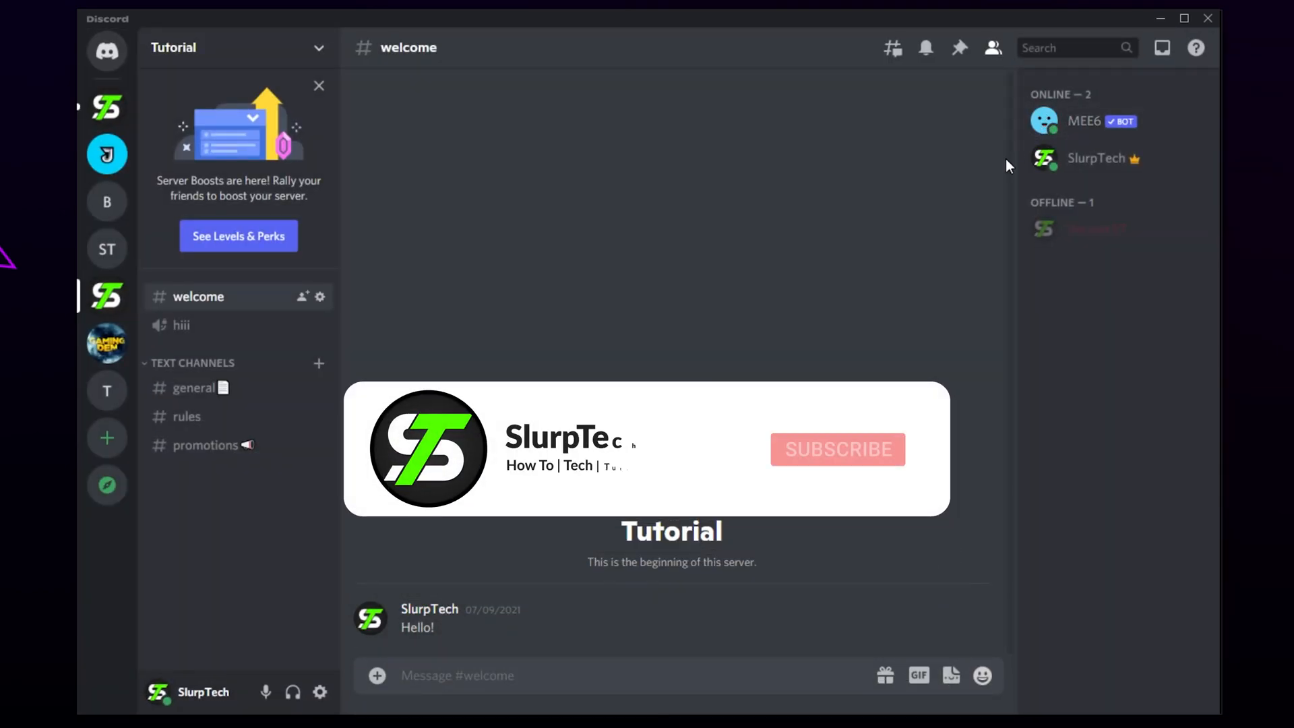
click(835, 449)
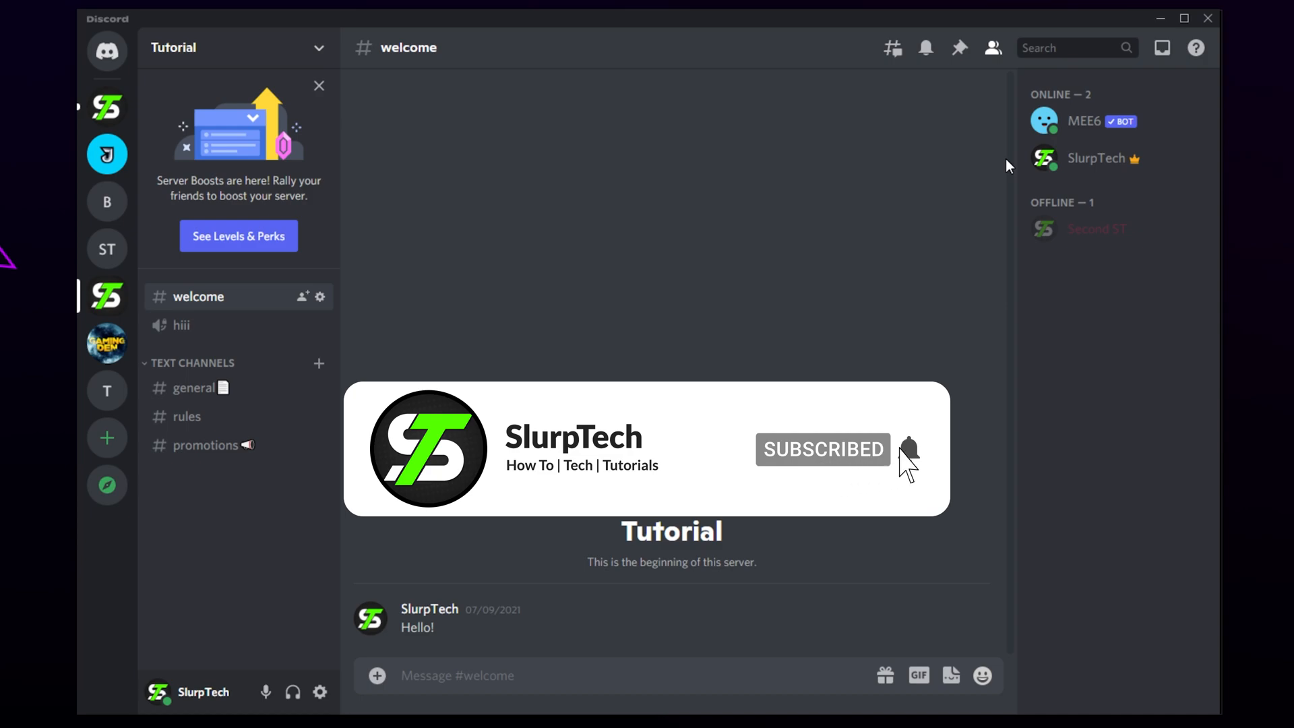